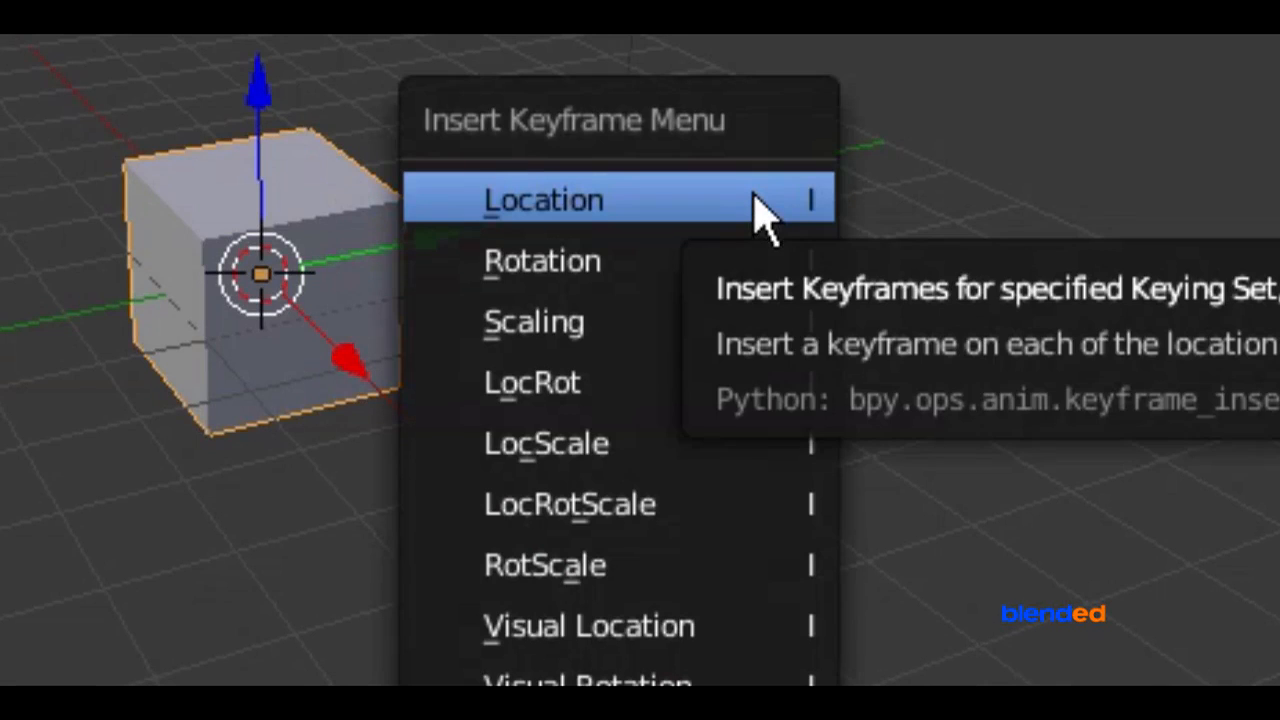
# At frame 40, move the cube along Y and insert a LocRot keyframe.
pyautogui.click(545, 199)
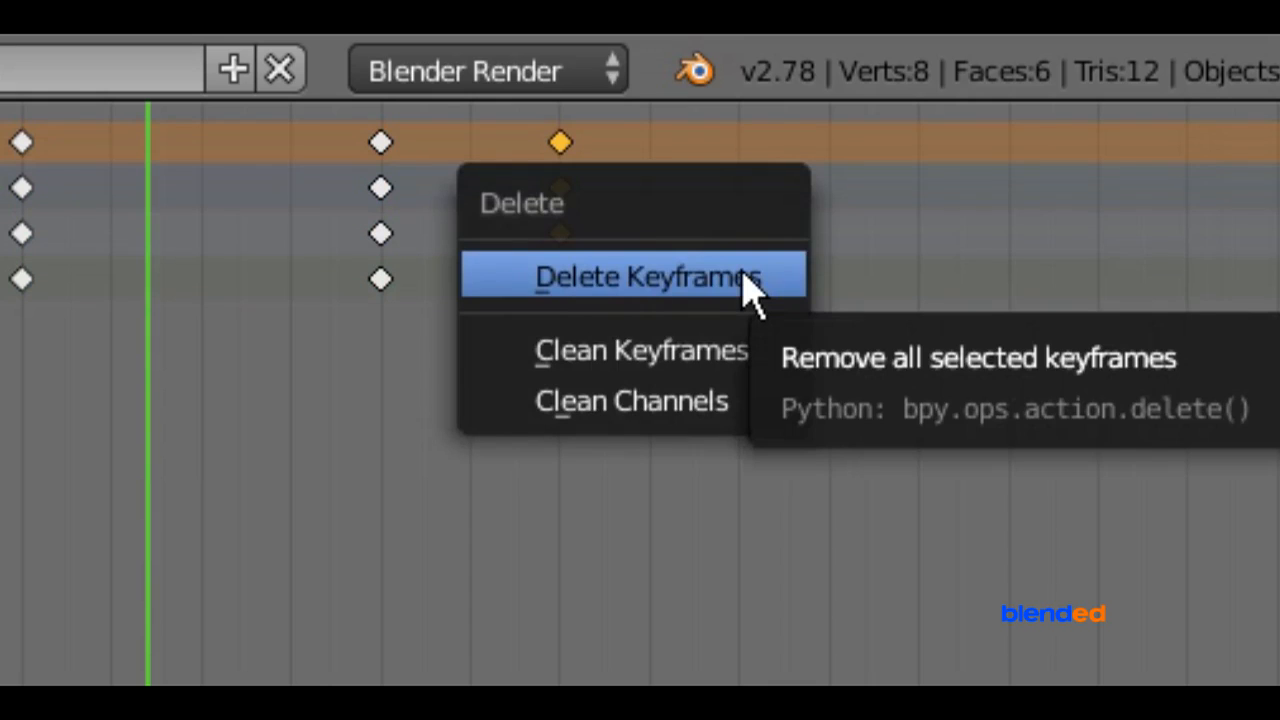
pyautogui.click(648, 277)
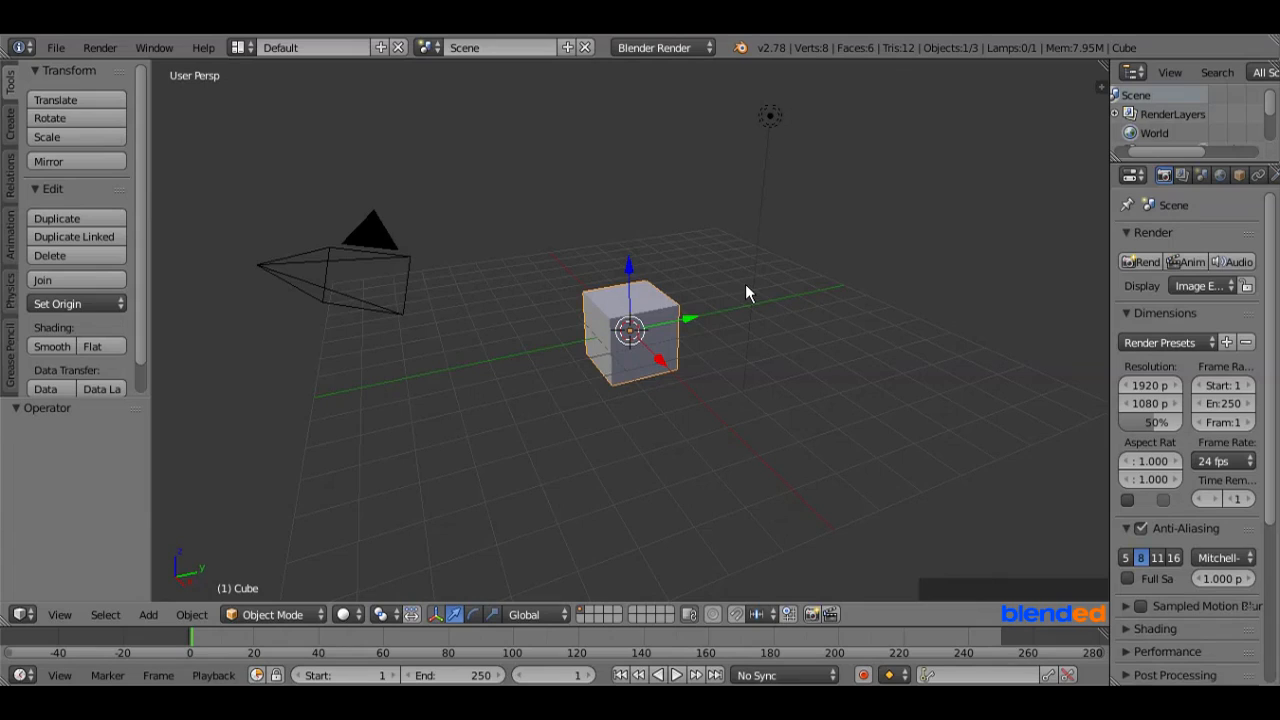
pyautogui.moveTo(682, 307)
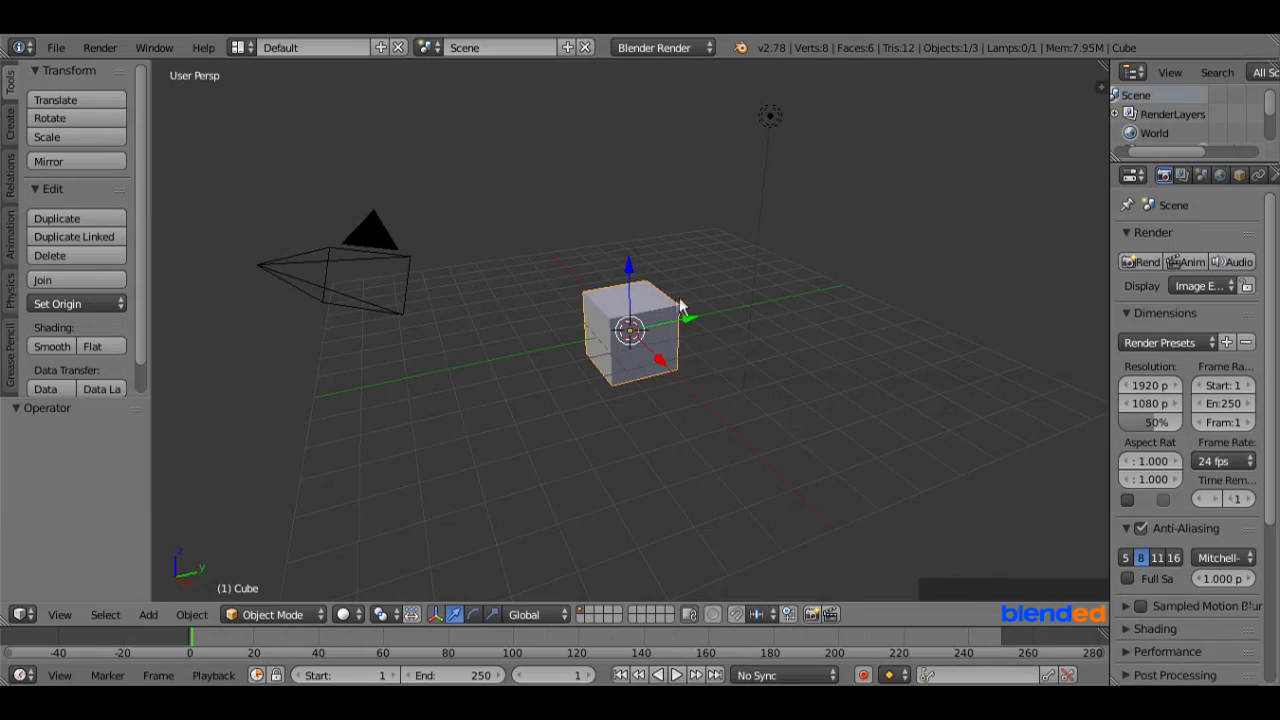
pyautogui.moveTo(655, 312)
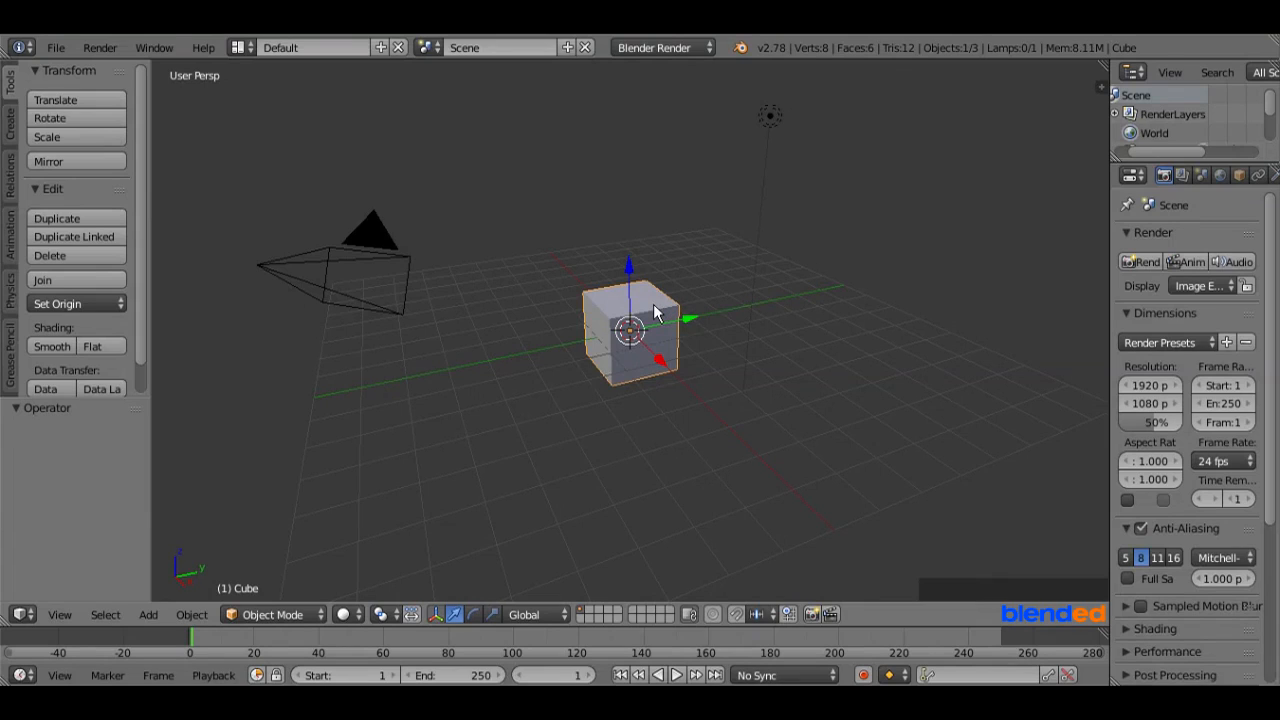
pyautogui.moveTo(800, 310)
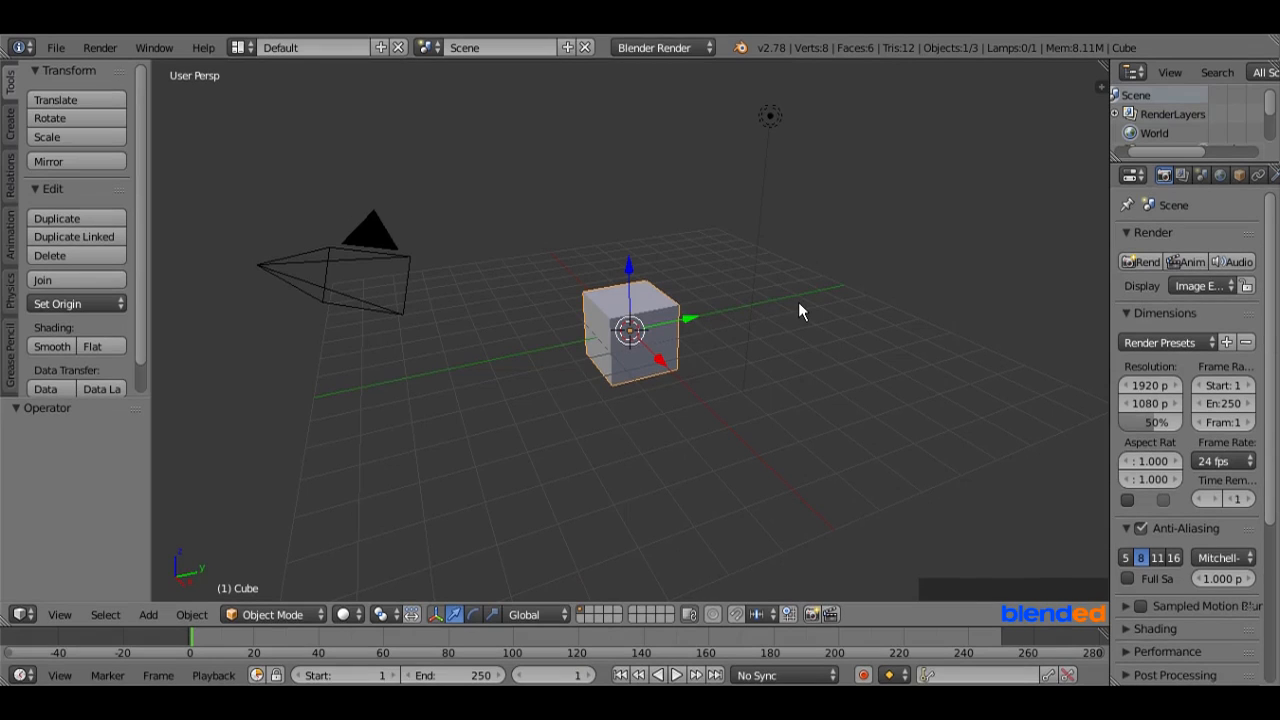
pyautogui.press('i')
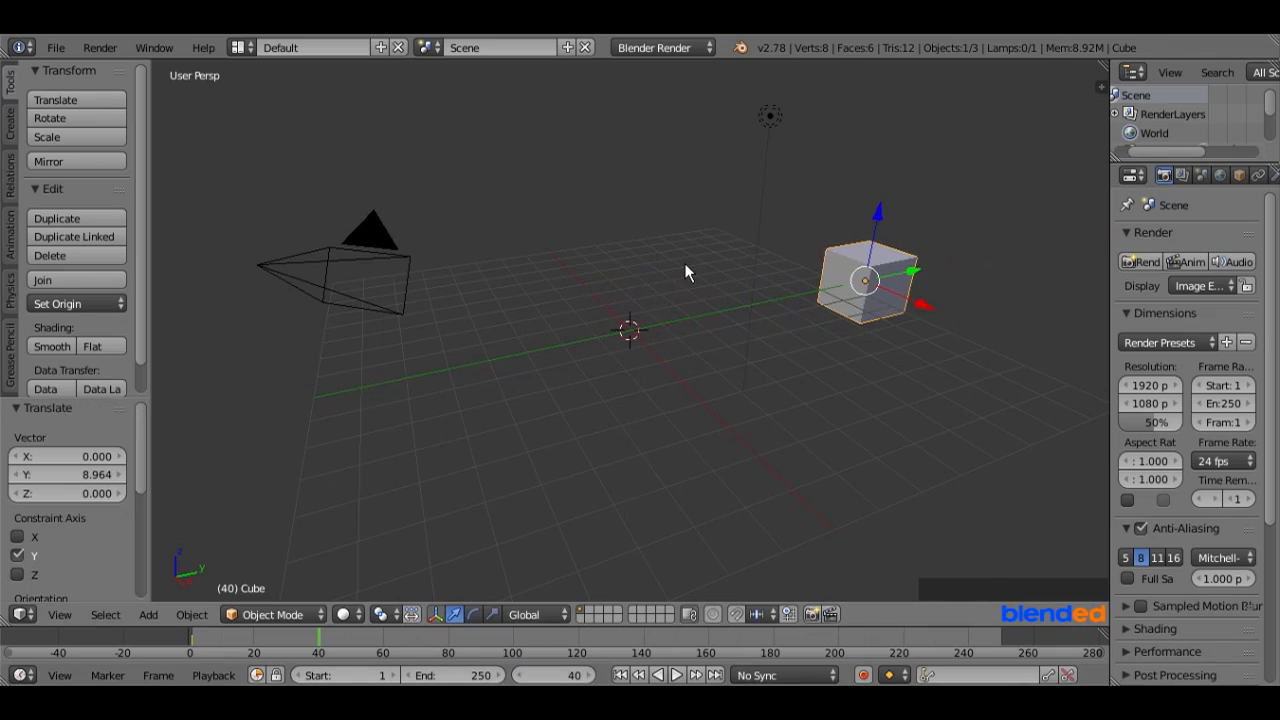
pyautogui.press('i')
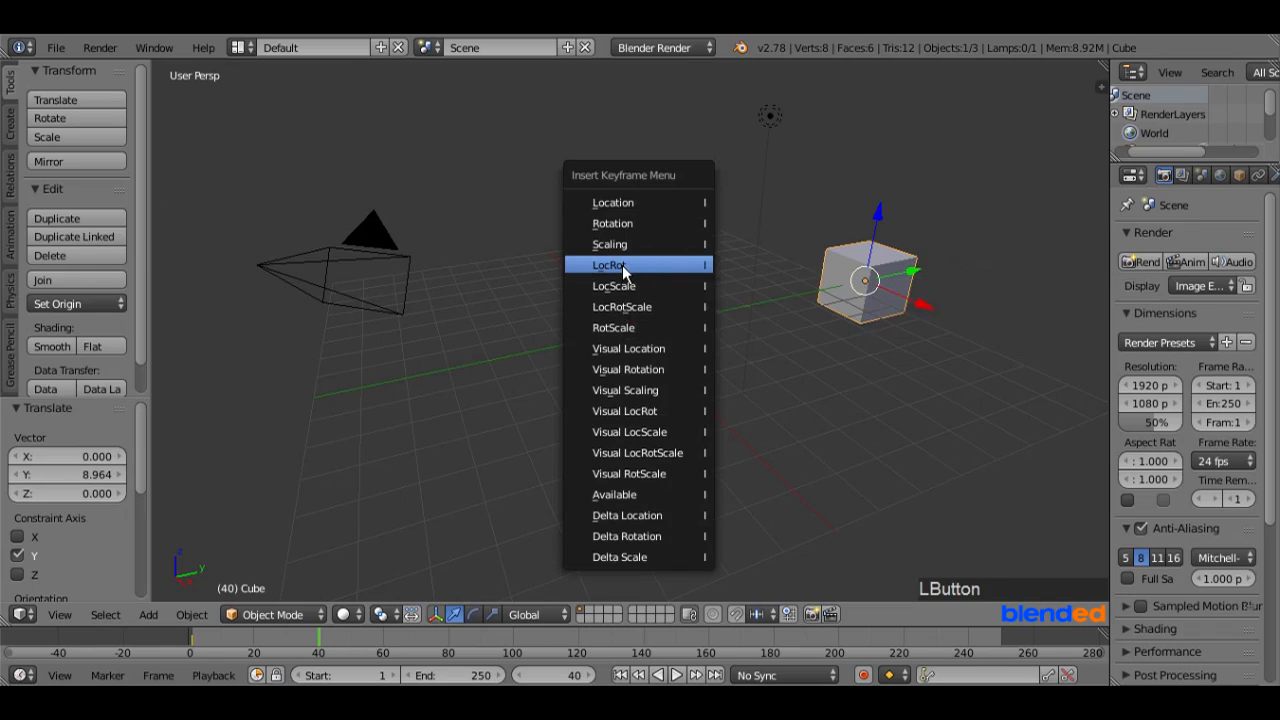
pyautogui.click(611, 265)
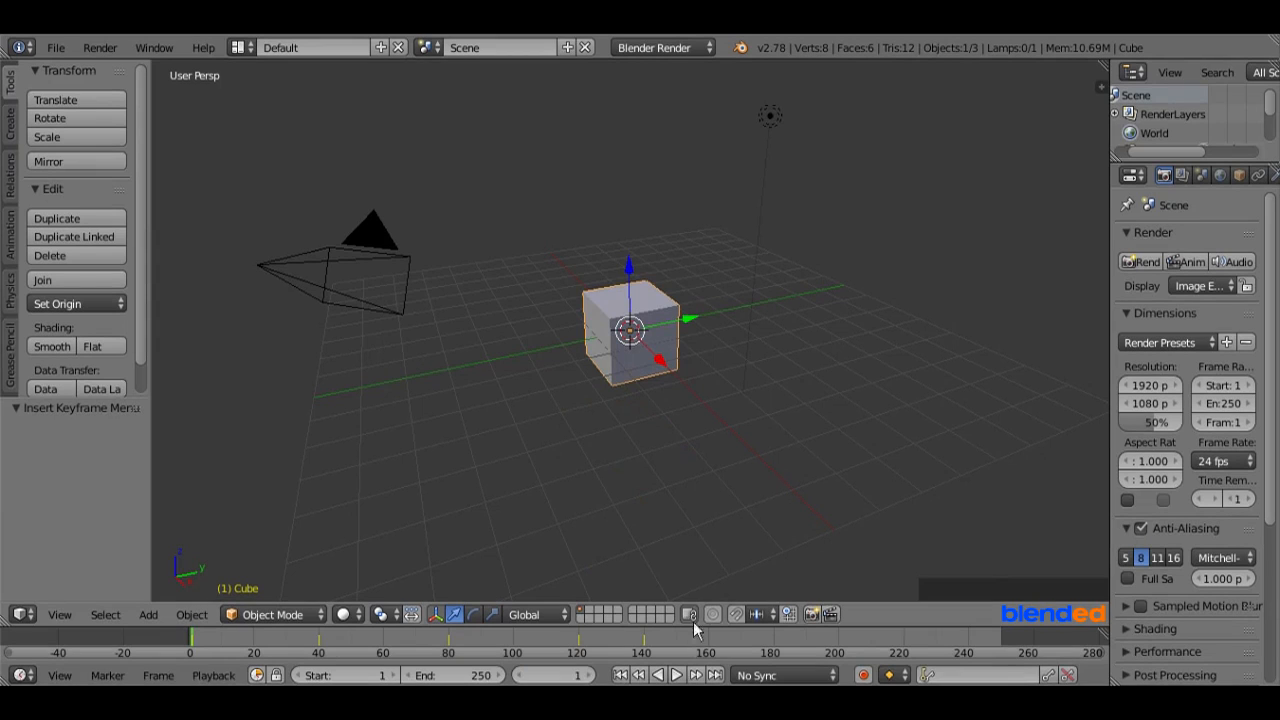
# Play the cube animation from the Timeline, letting it run to about frame 210.
pyautogui.click(678, 674)
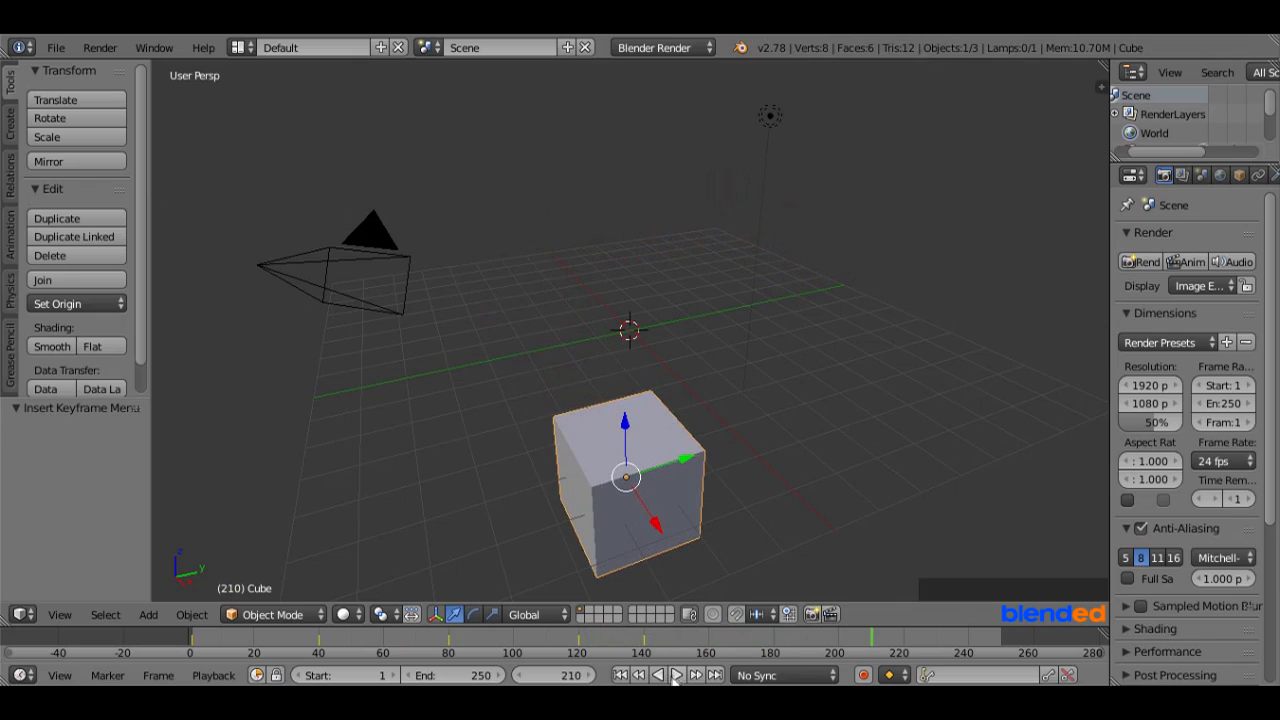
pyautogui.moveTo(678, 503)
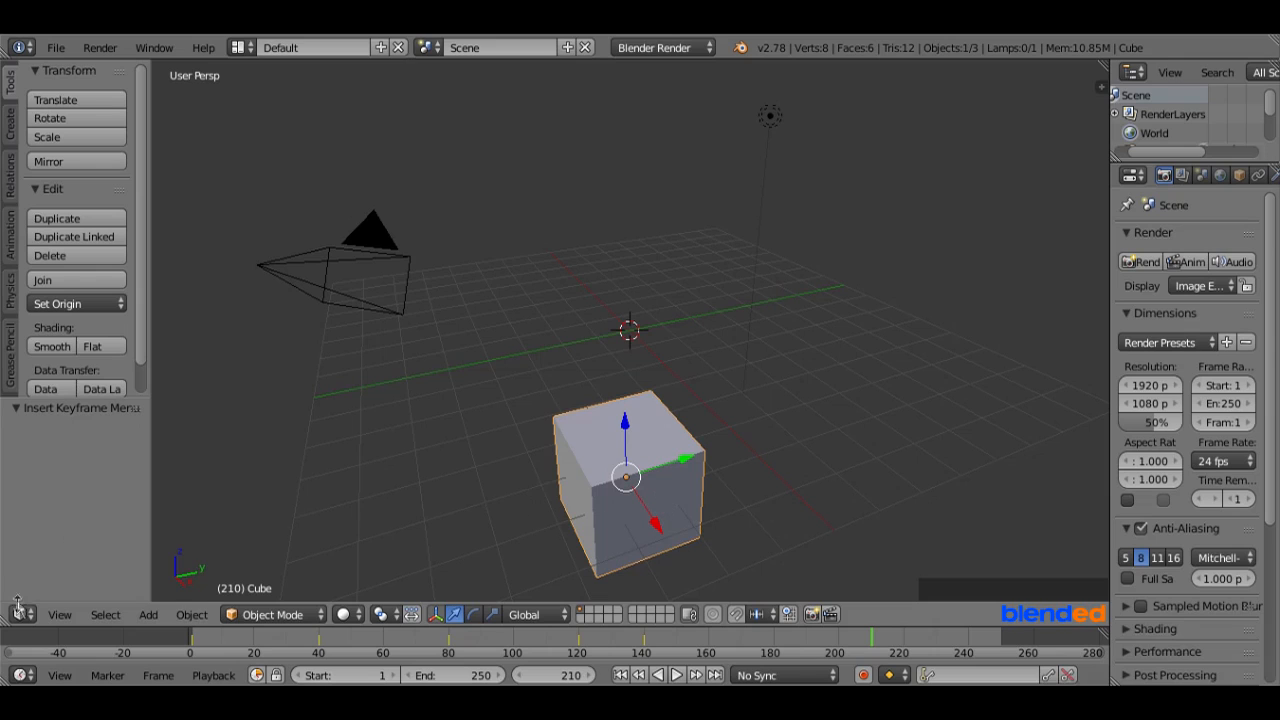
# Turn the main area into a Dope Sheet and scrub the playhead to frame 140.
pyautogui.click(17, 614)
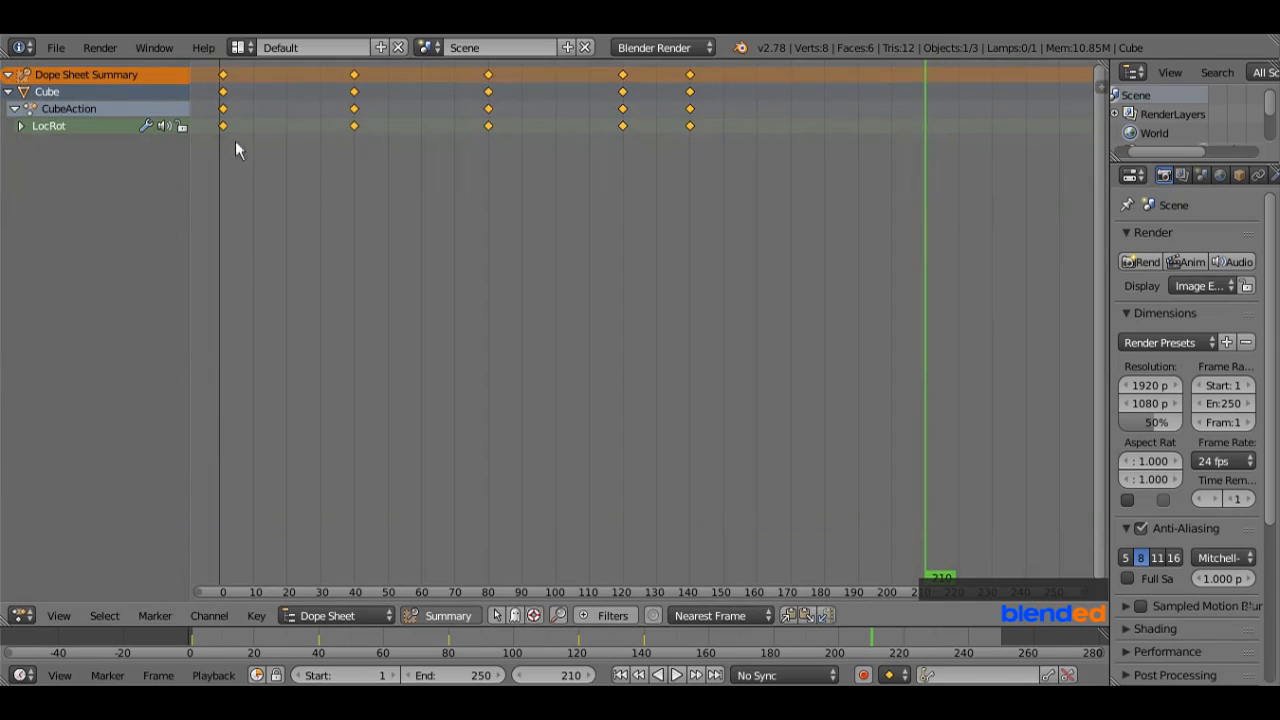
pyautogui.moveTo(225, 128)
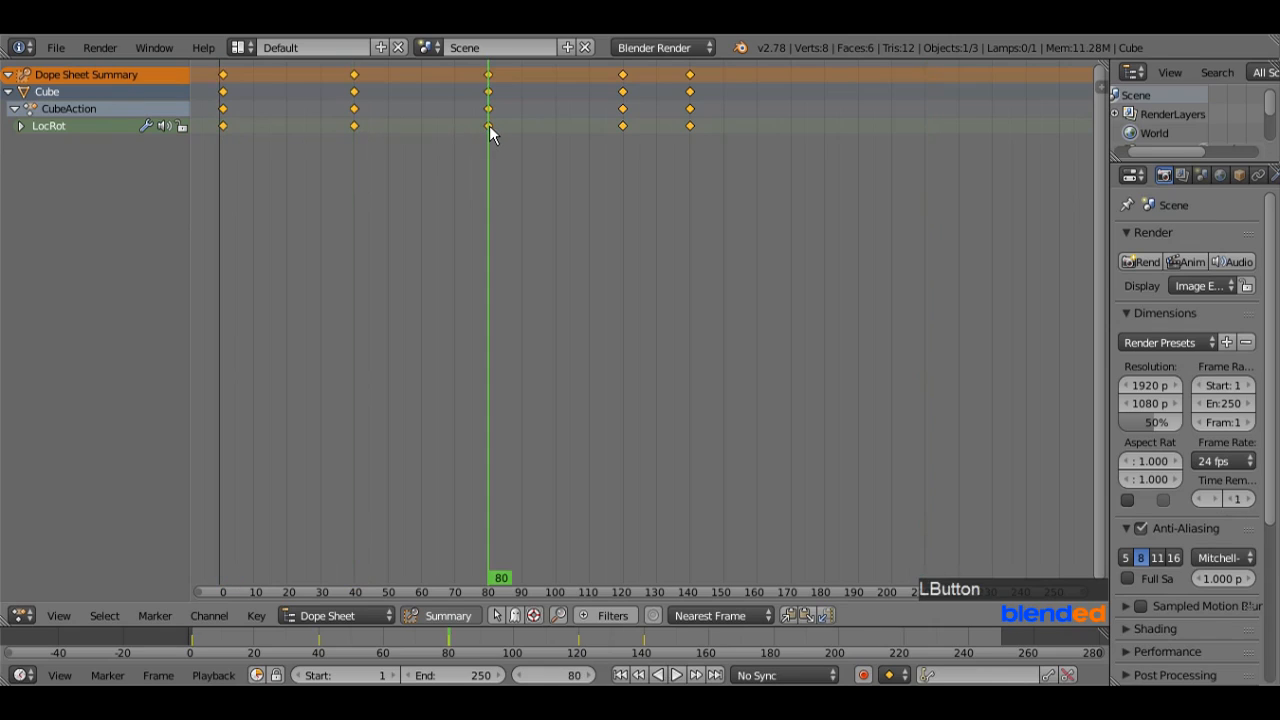
pyautogui.moveTo(489, 130); pyautogui.dragTo(623, 130)
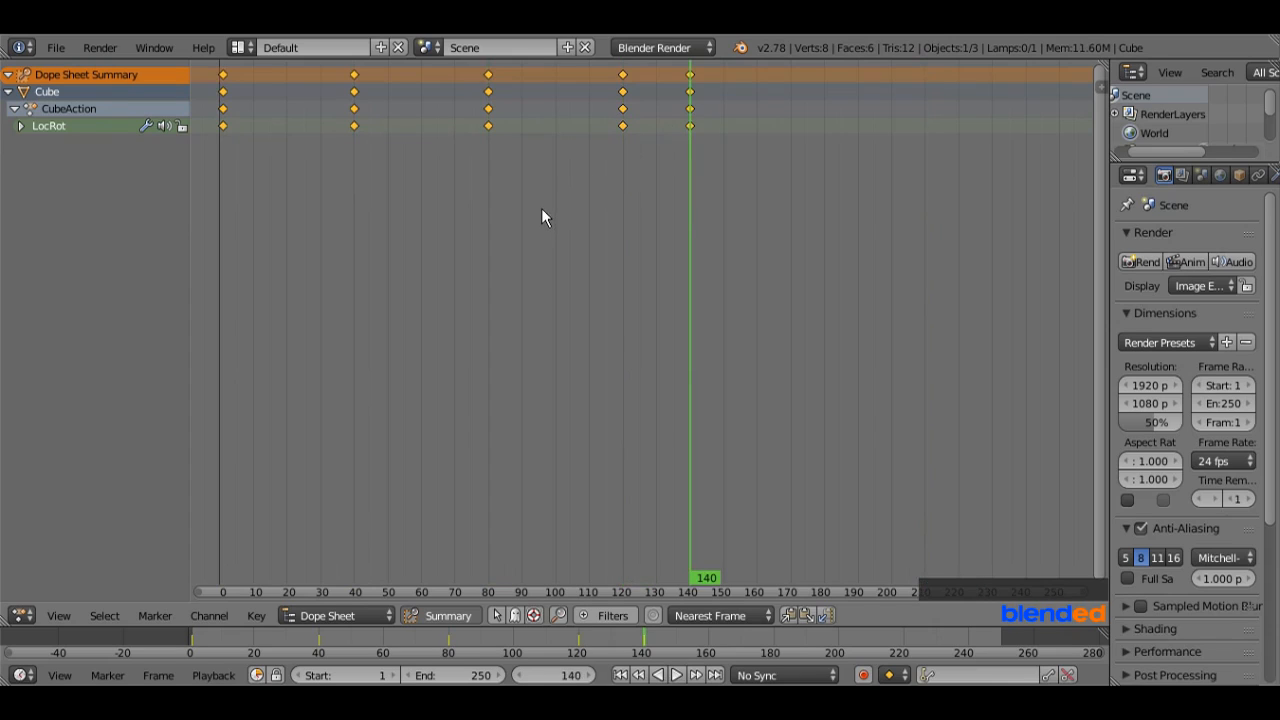
pyautogui.moveTo(539, 218)
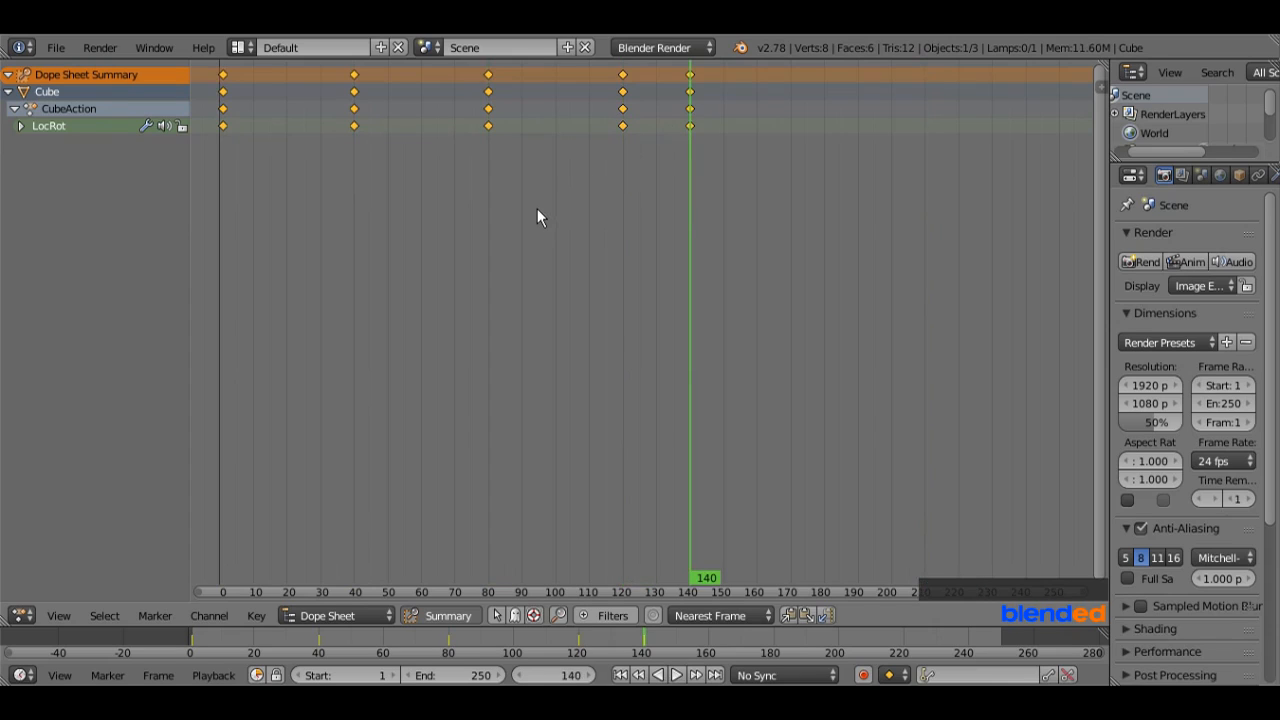
# Select the frame-140 keyframe column in the Dope Sheet and delete those keyframes.
pyautogui.click(547, 592)
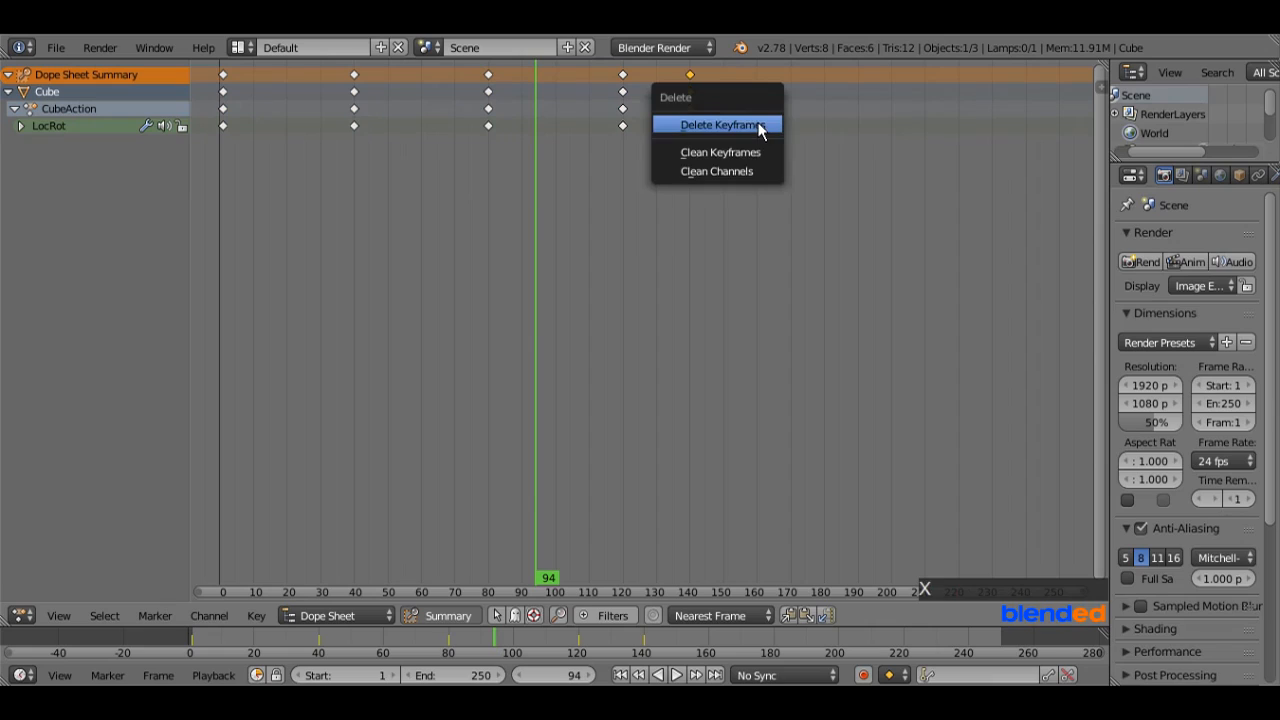
pyautogui.click(716, 124)
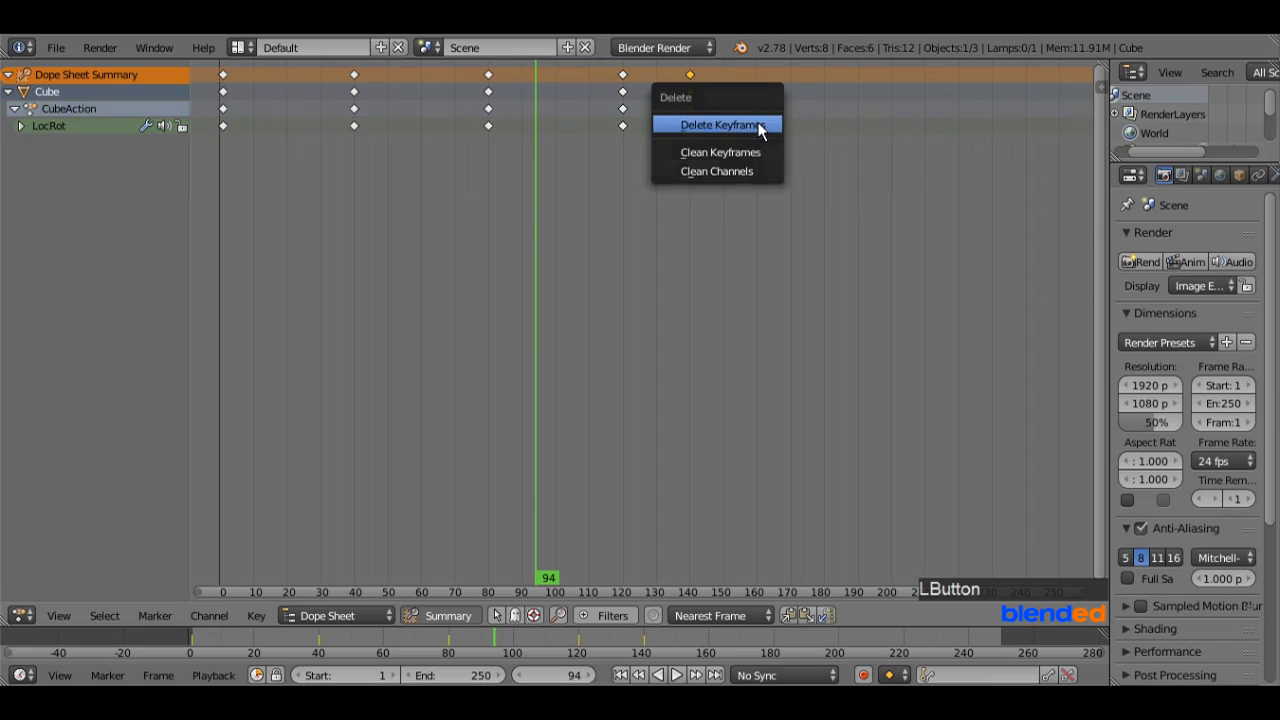
pyautogui.click(718, 124)
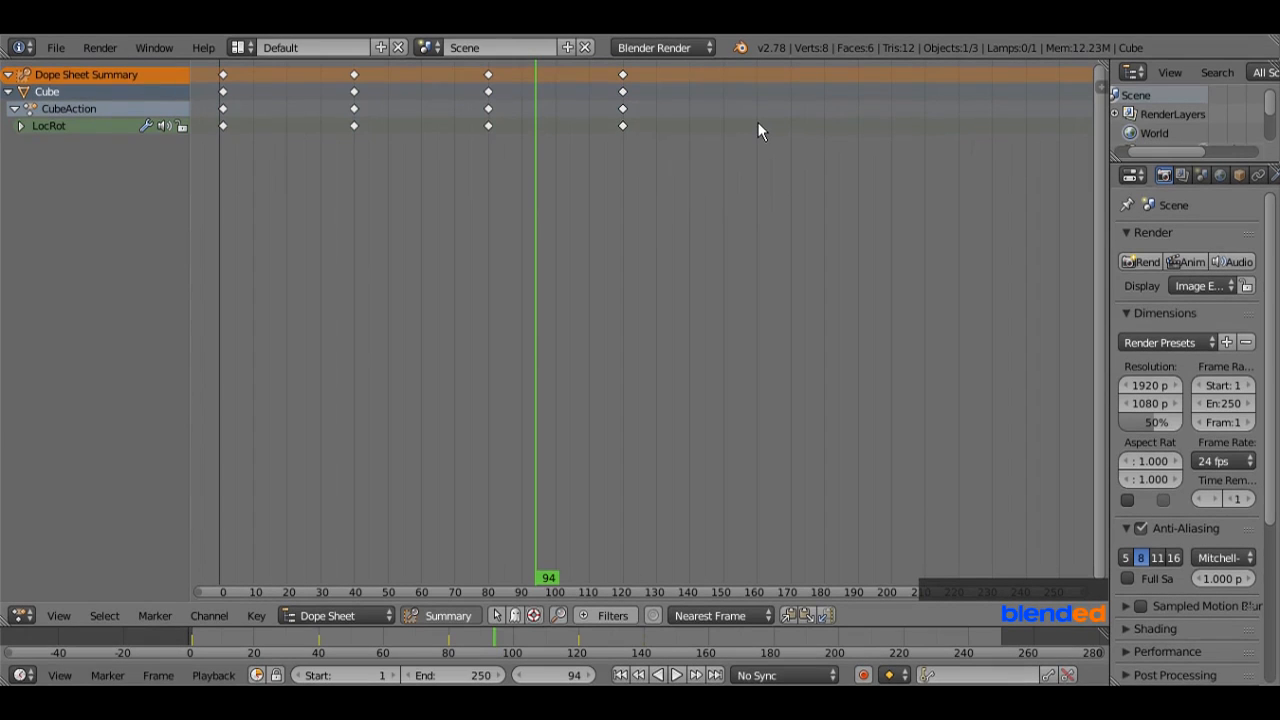
pyautogui.moveTo(345, 430)
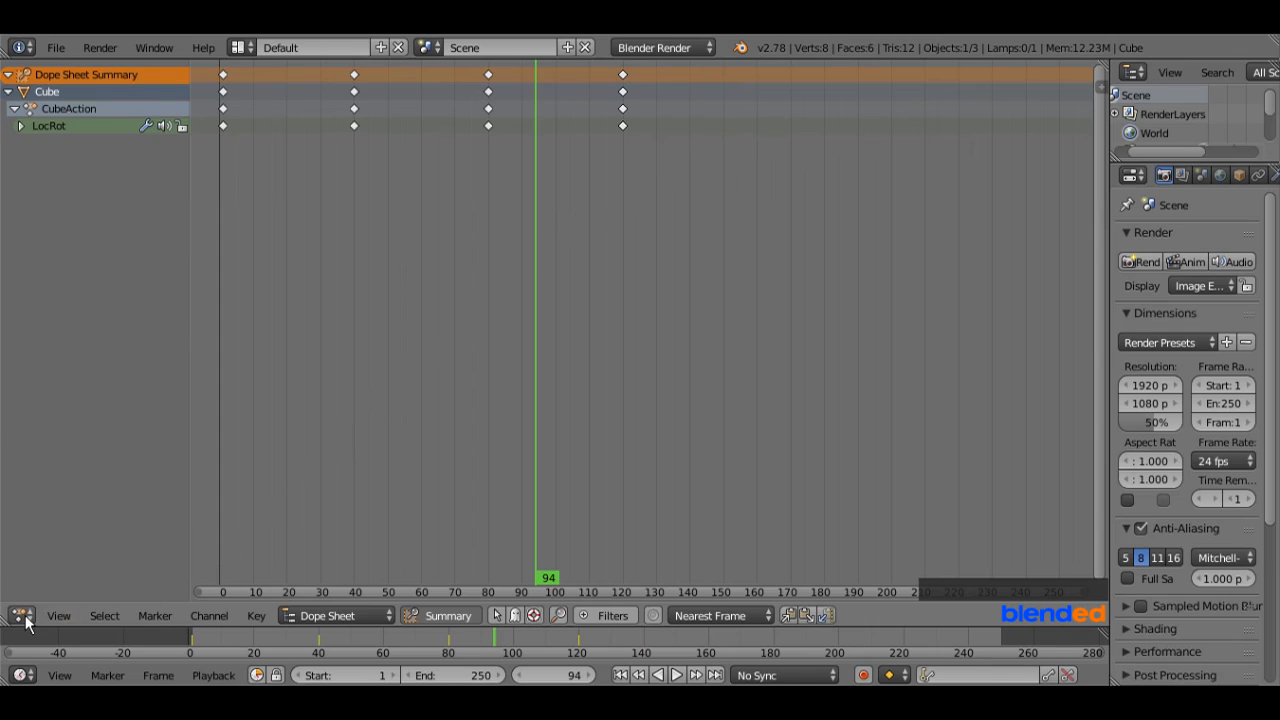
# Return the main area to the 3D Viewport and play the cube animation.
pyautogui.click(22, 615)
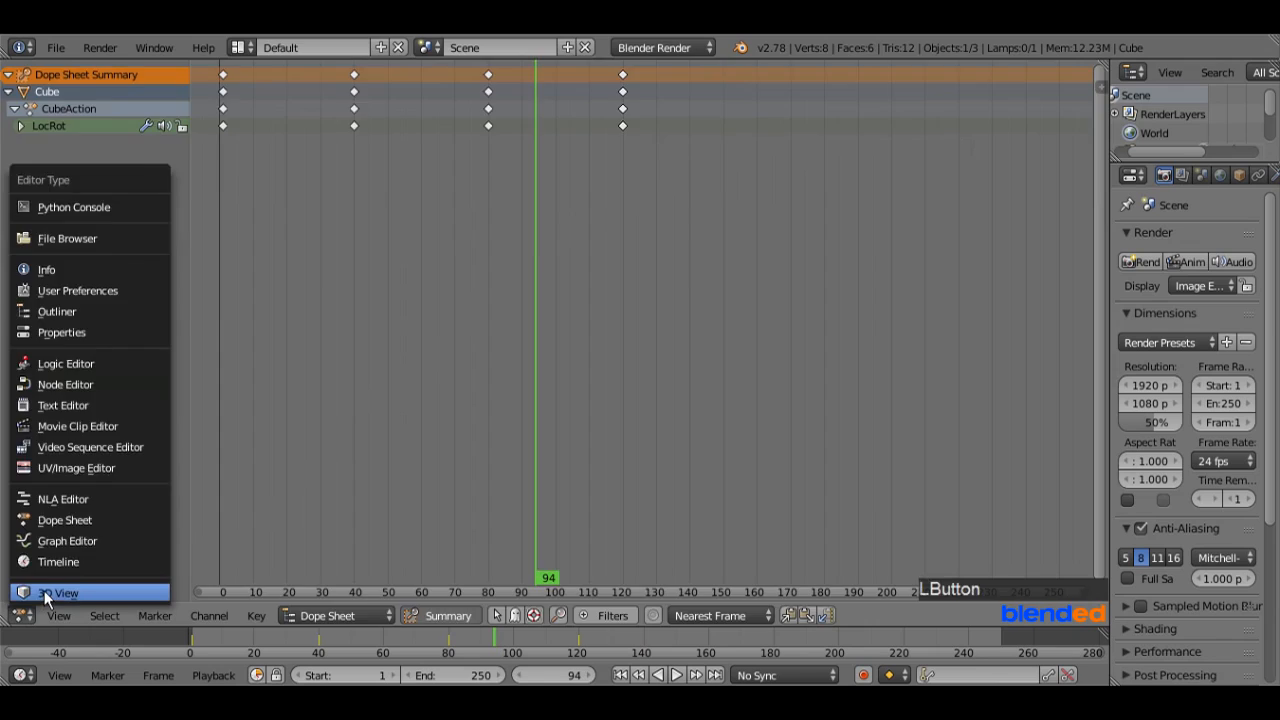
pyautogui.click(62, 592)
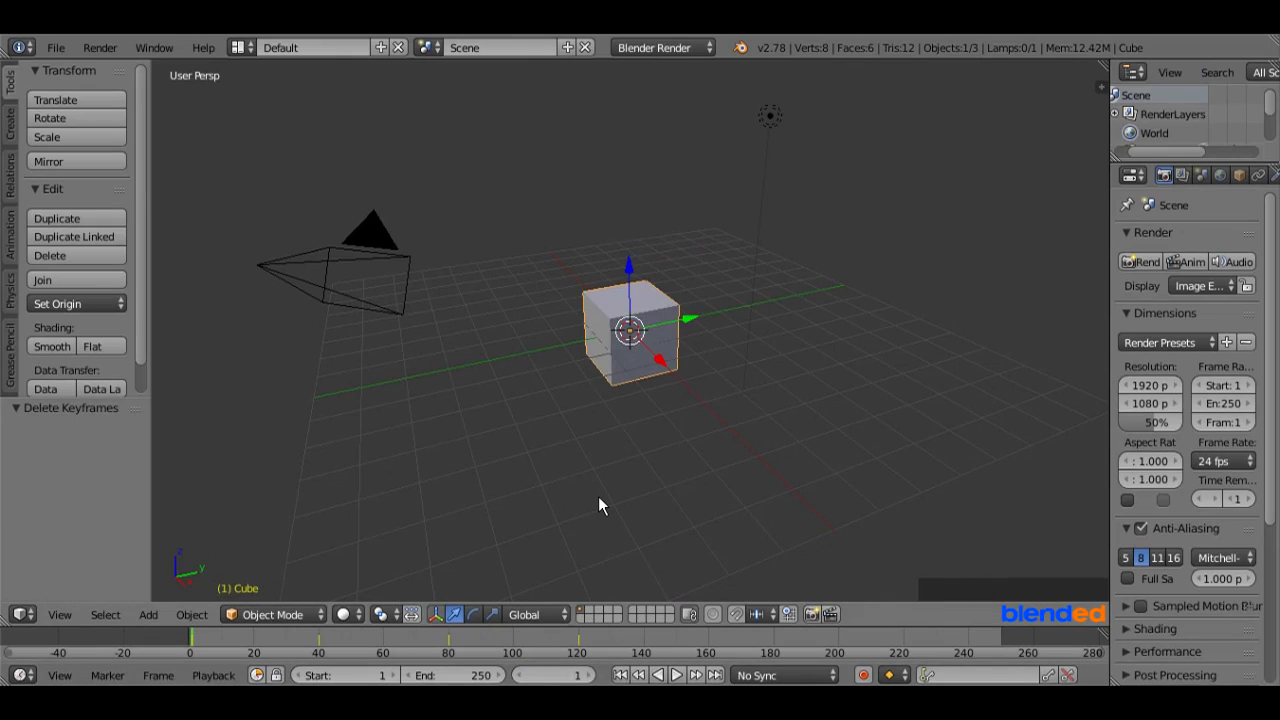
pyautogui.click(677, 674)
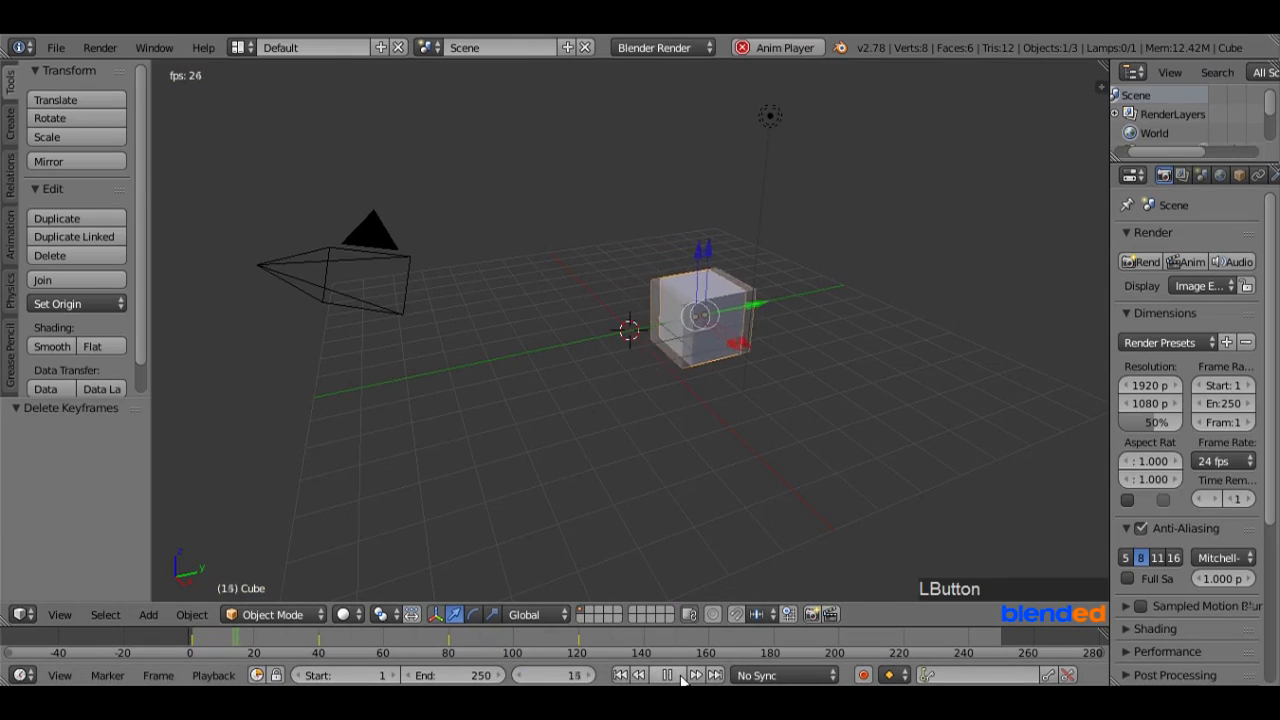